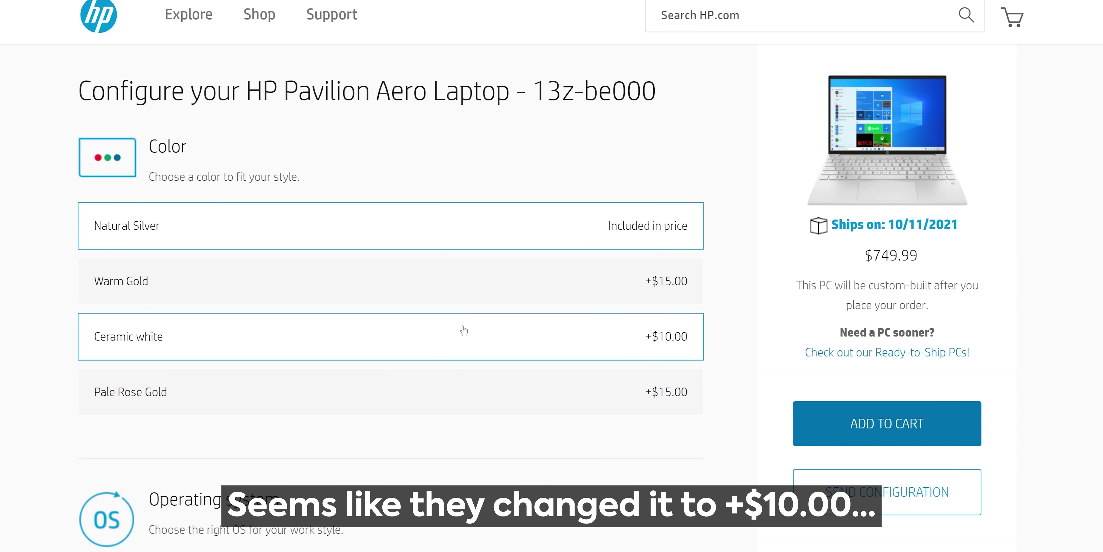
- Return to the Pavilion Aero 13z-be000 product page and choose the Ceramic White swatch
{"action": "left_click", "coordinate": [391, 336]}
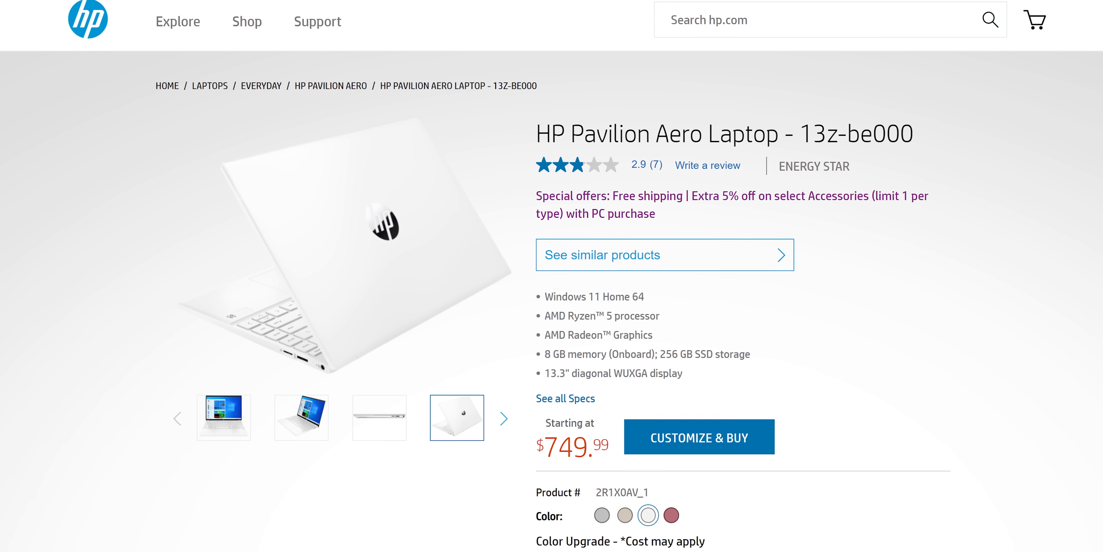
{"action": "left_click", "coordinate": [698, 436]}
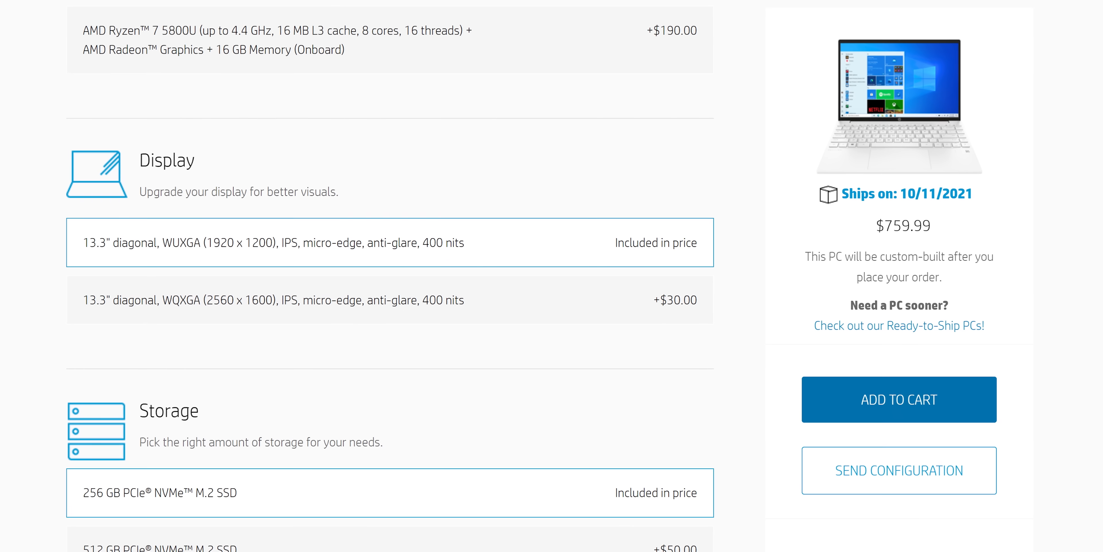
- Scroll the $759.99 configurator down to the Display section's two WUXGA options
{"action": "scroll", "scroll_direction": "down", "scroll_amount": 3}
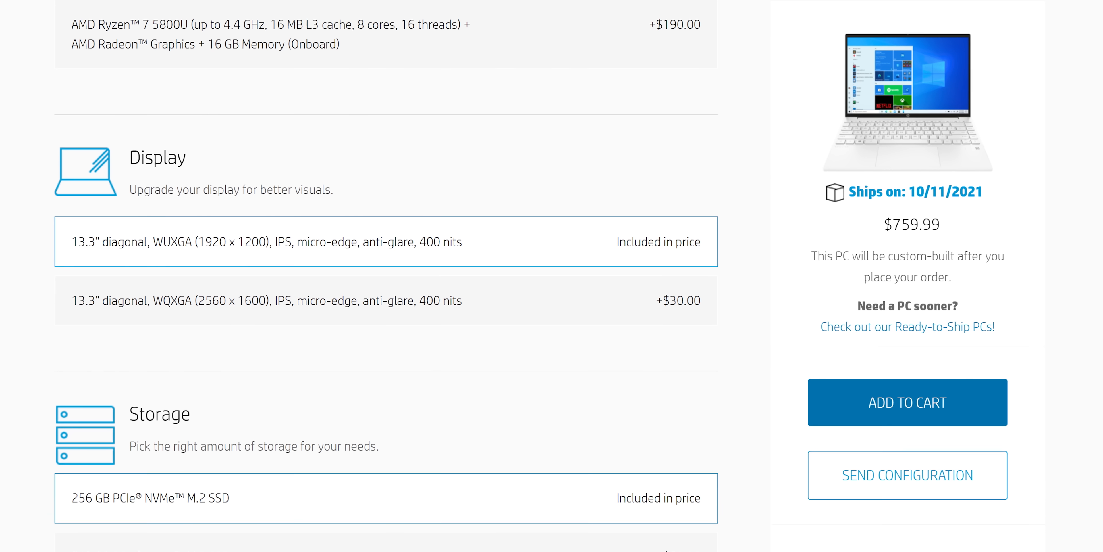